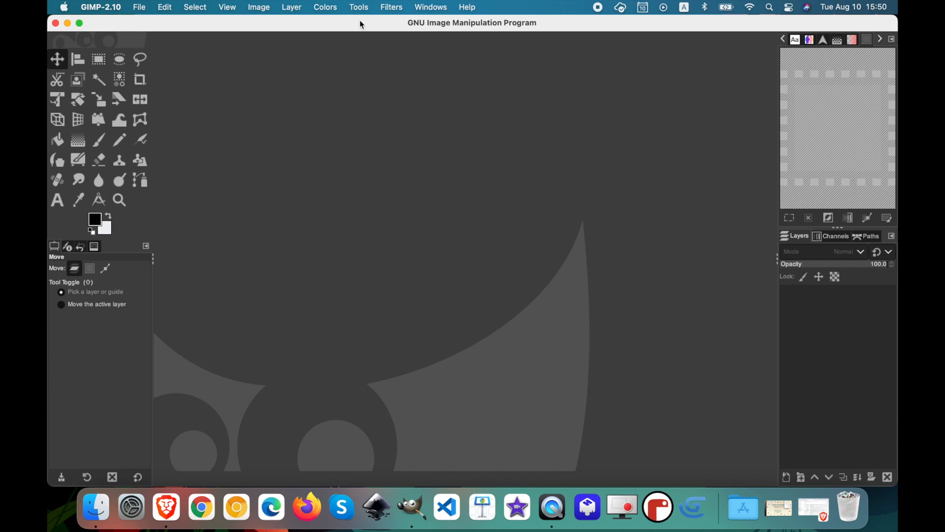
Create a new blank 1920 × 1080 pixel image via File > New
{"action": "left_click", "coordinate": [139, 7]}
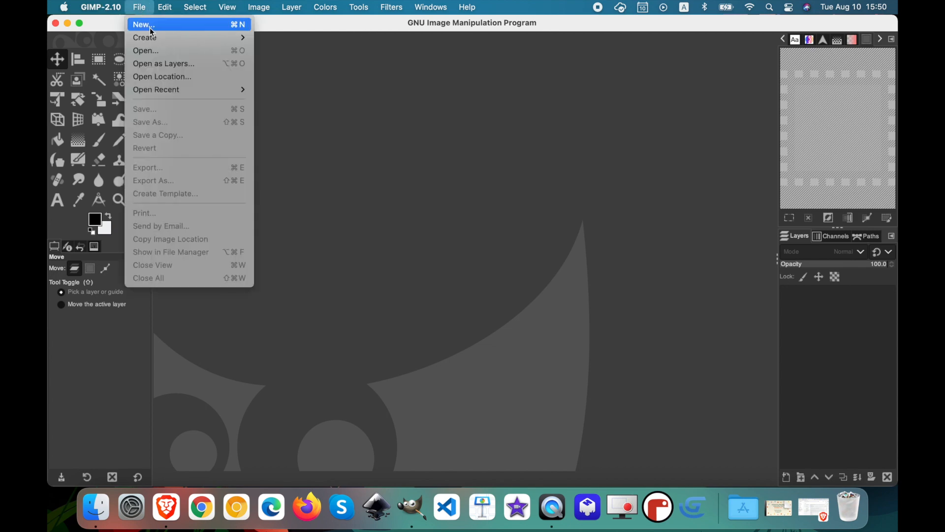
{"action": "left_click", "coordinate": [143, 24]}
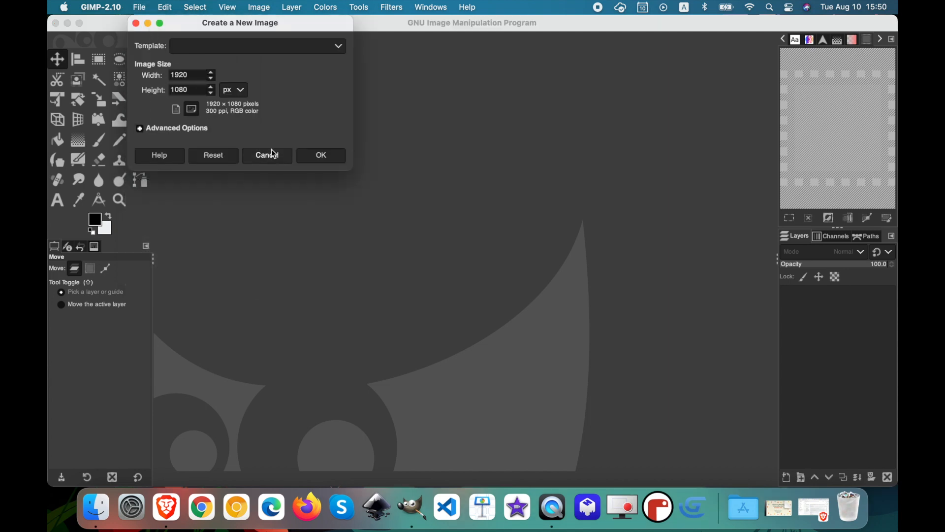
{"action": "left_click", "coordinate": [321, 155]}
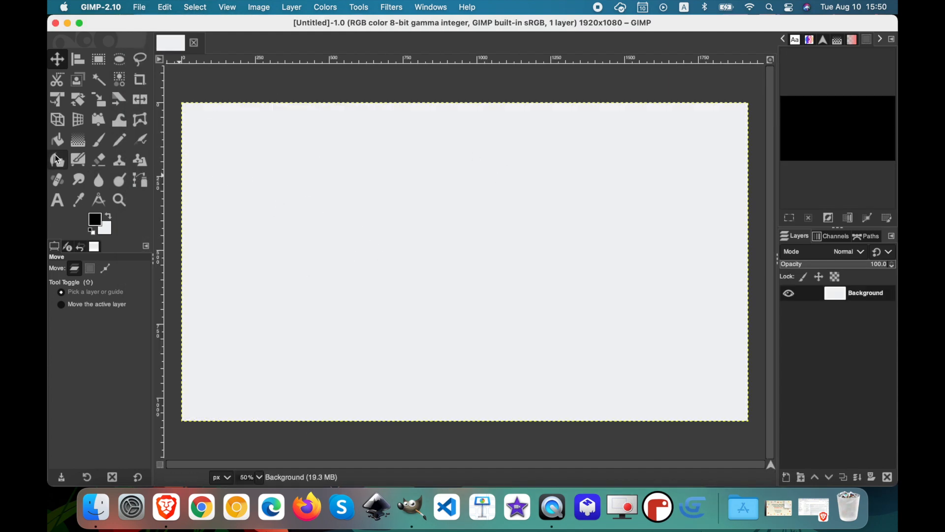
{"action": "mouse_move", "coordinate": [130, 157]}
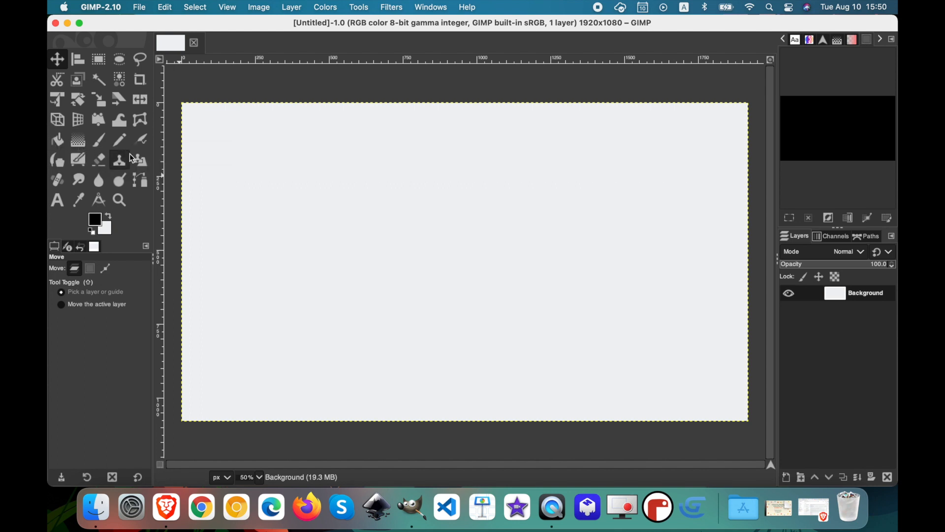
Bucket-fill the background layer with solid black
{"action": "left_click", "coordinate": [57, 140]}
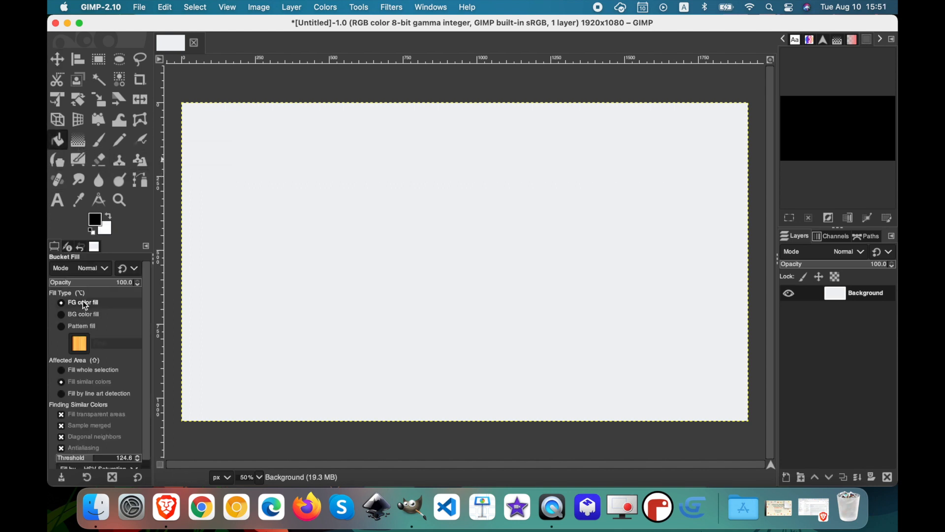
{"action": "mouse_move", "coordinate": [269, 250]}
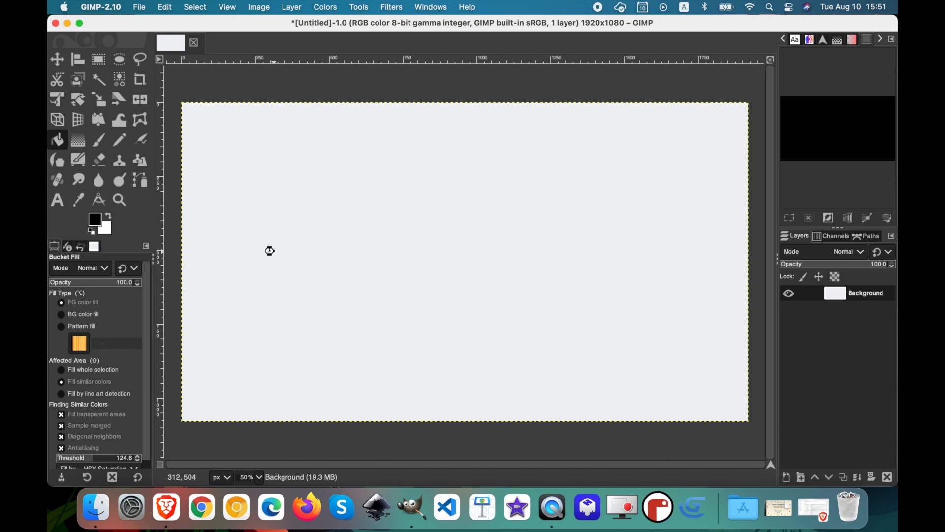
{"action": "left_click", "coordinate": [269, 251]}
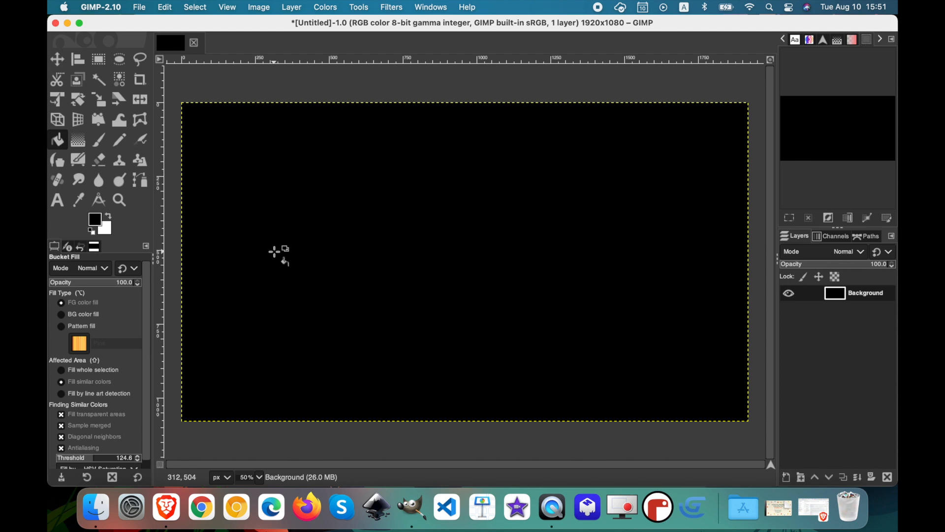
Activate the Gradient tool with Pastel Rainbow as the current gradient
{"action": "left_click", "coordinate": [77, 139]}
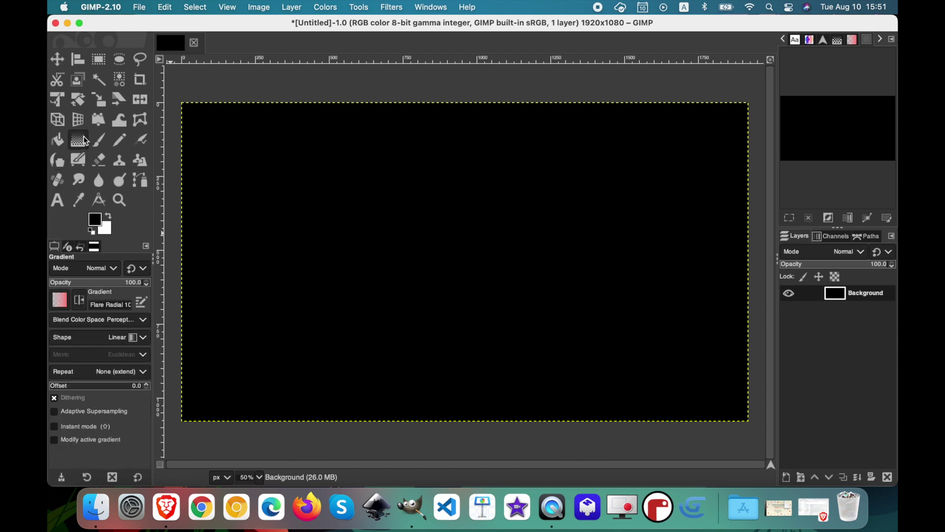
{"action": "left_click", "coordinate": [59, 299]}
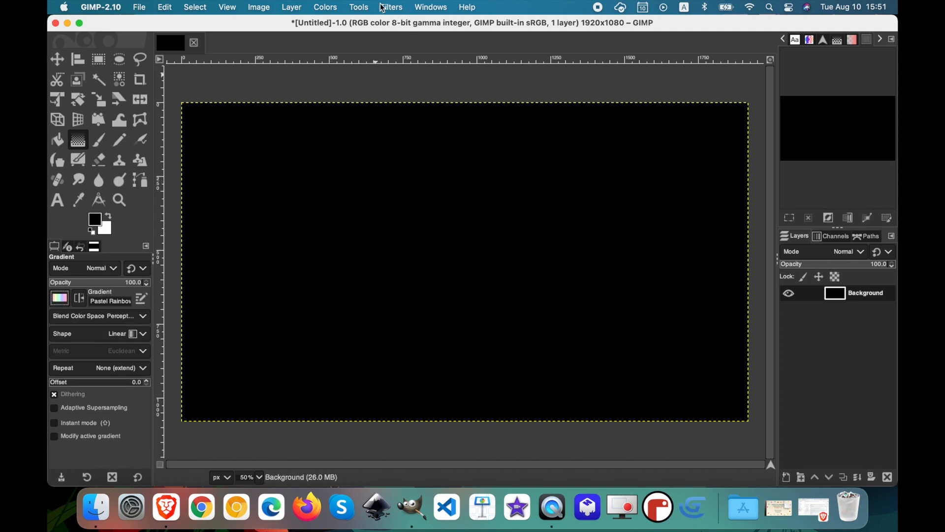
Launch the Flame fractal renderer from Filters > Render > Fractals
{"action": "left_click", "coordinate": [391, 7]}
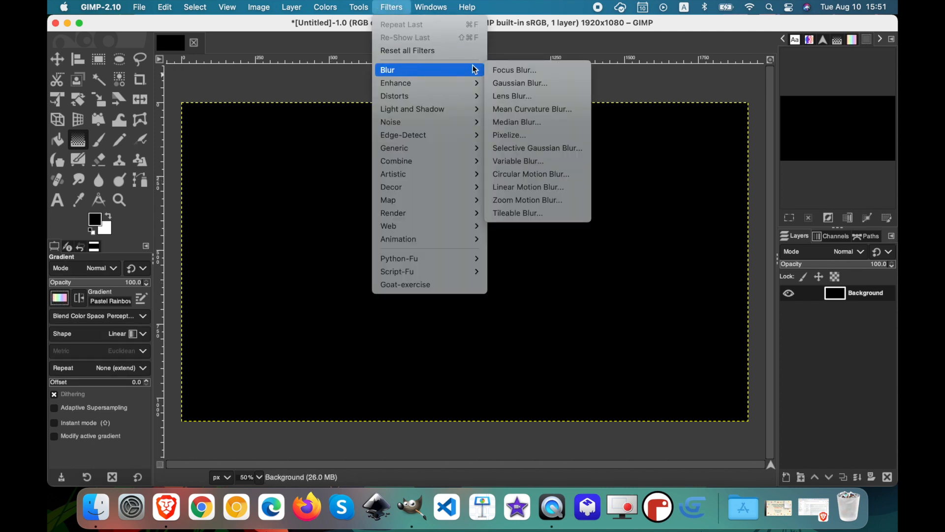
{"action": "mouse_move", "coordinate": [498, 73]}
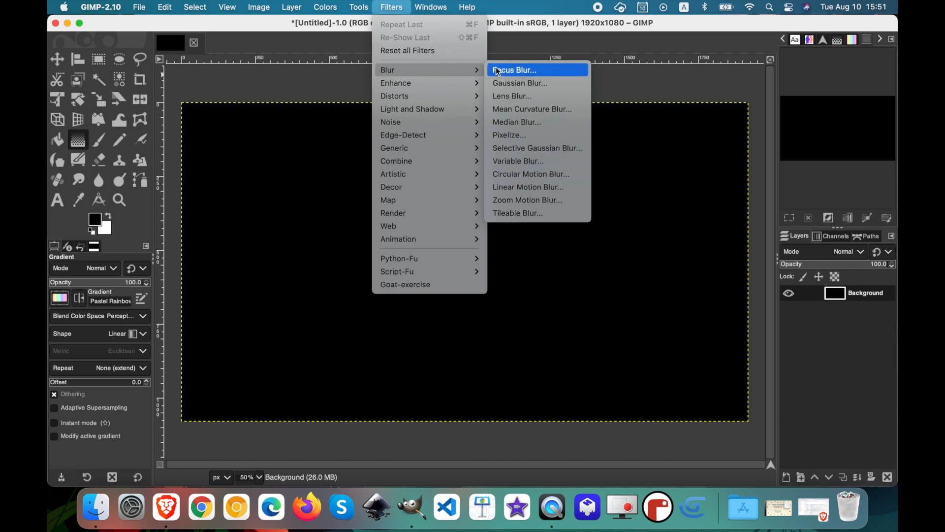
{"action": "mouse_move", "coordinate": [419, 213]}
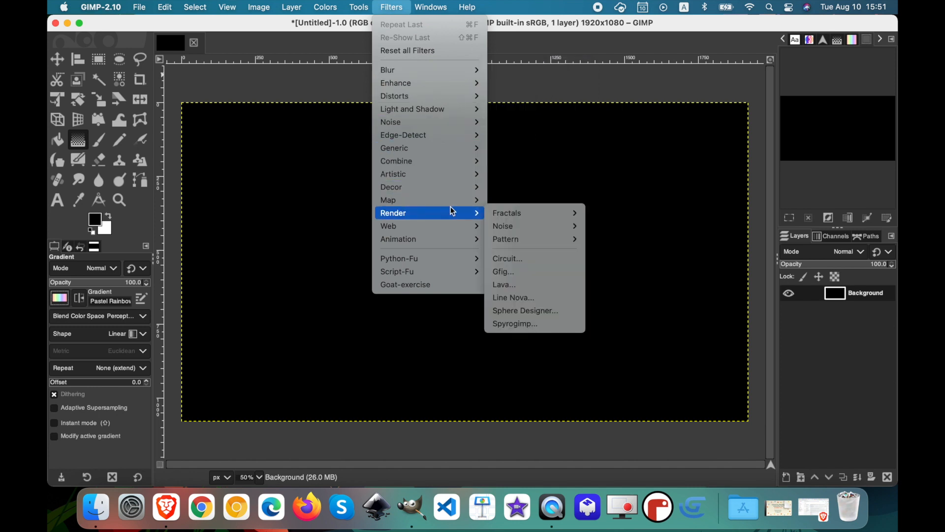
{"action": "mouse_move", "coordinate": [507, 213]}
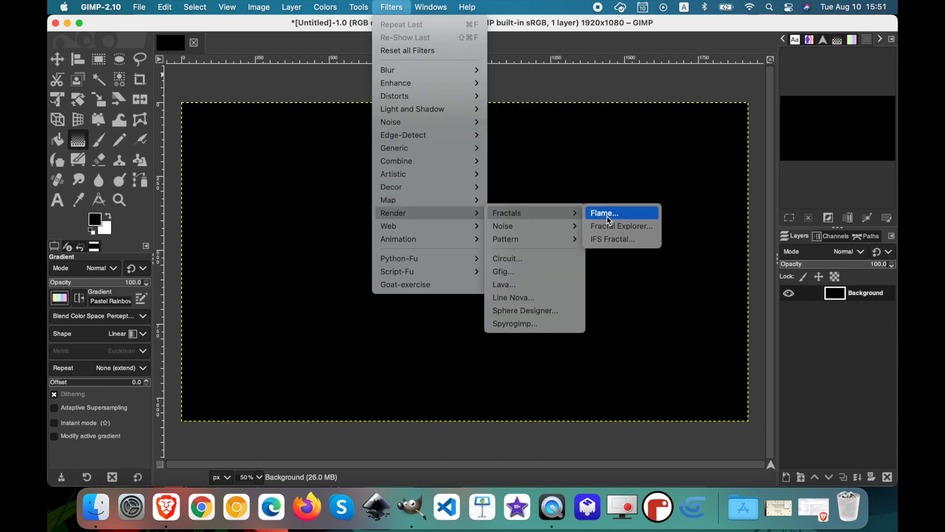
{"action": "left_click", "coordinate": [605, 212]}
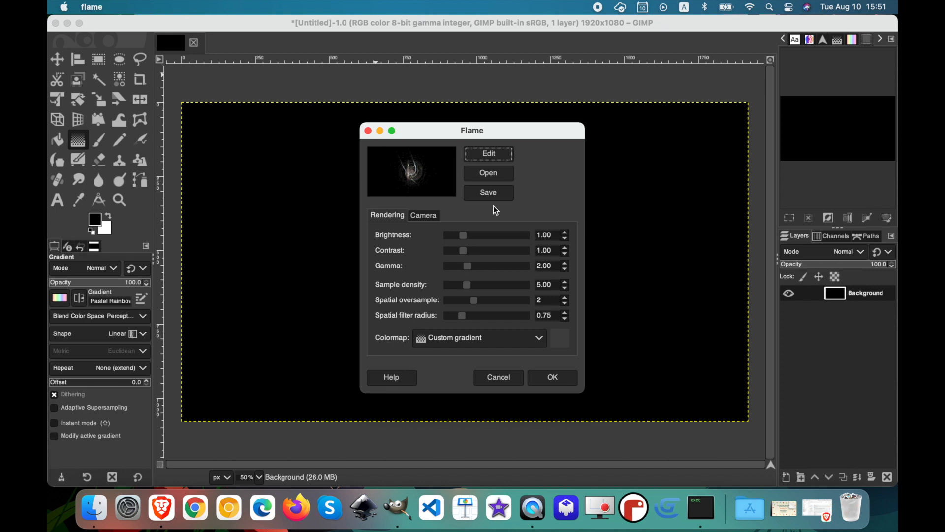
Set the flame camera zoom to about 1.01 and choose the Fisheye variation
{"action": "left_click", "coordinate": [424, 214]}
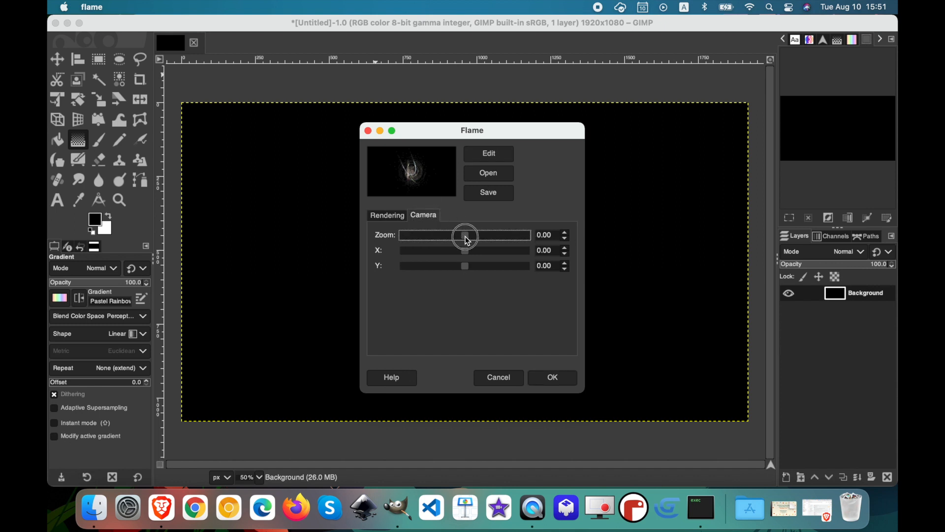
{"action": "left_click_drag", "start_coordinate": [465, 235], "coordinate": [495, 235]}
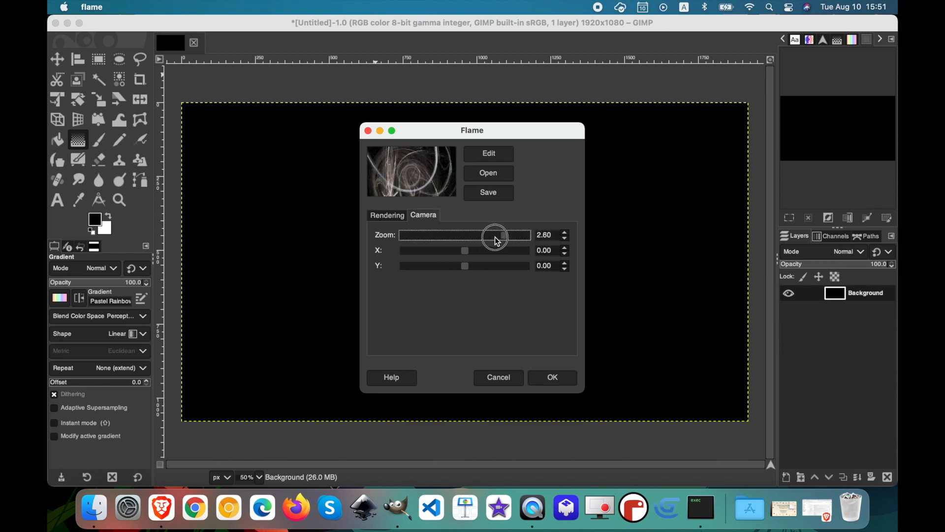
{"action": "left_click_drag", "start_coordinate": [496, 235], "coordinate": [479, 235]}
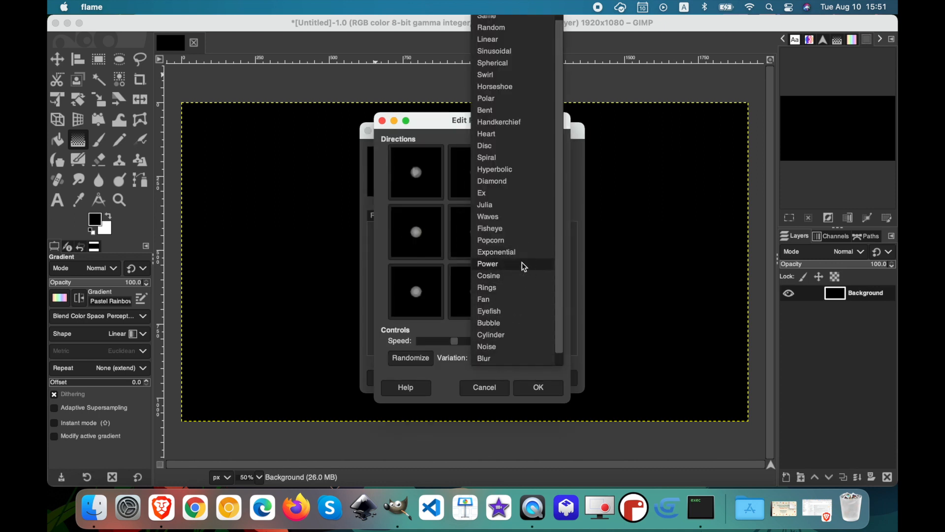
{"action": "left_click", "coordinate": [487, 264]}
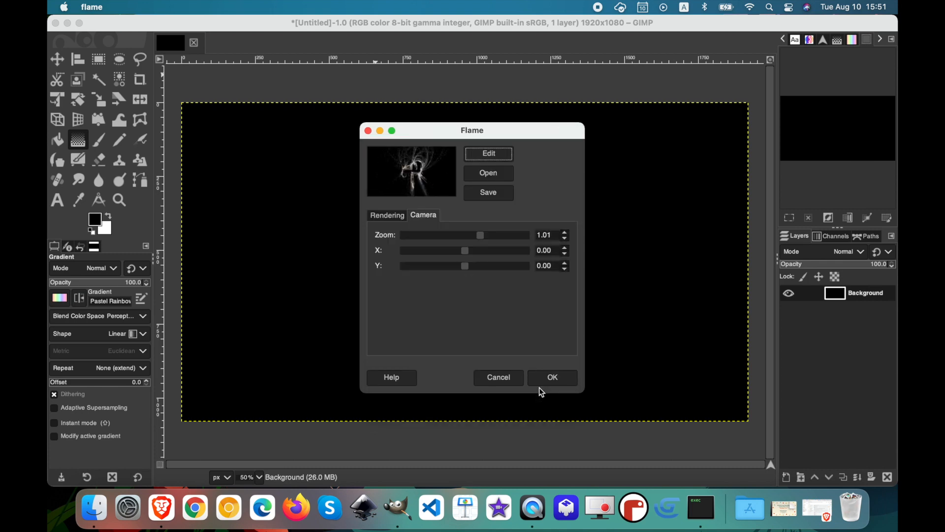
{"action": "mouse_move", "coordinate": [478, 242]}
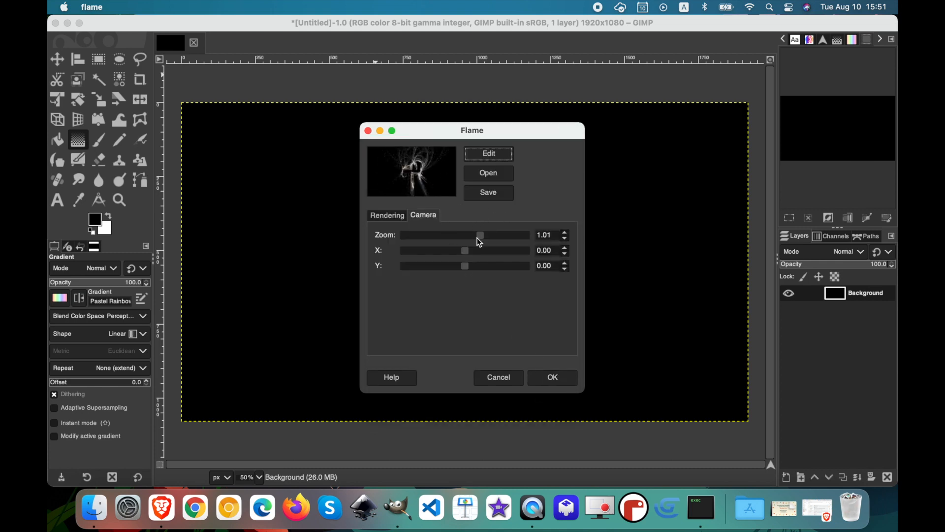
Set the flame camera to zoom −0.04, X −2.00 and Y −0.23
{"action": "left_click_drag", "start_coordinate": [479, 234], "coordinate": [460, 235]}
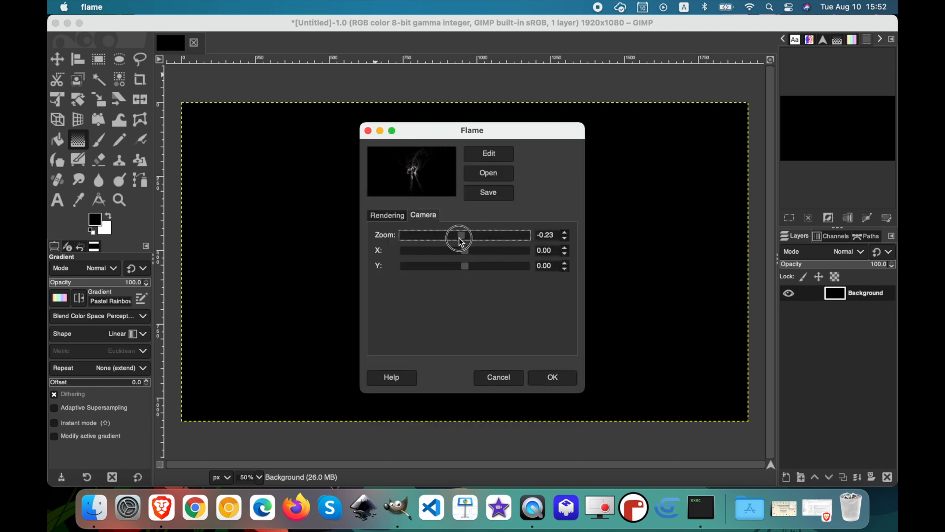
{"action": "left_click_drag", "start_coordinate": [460, 234], "coordinate": [464, 234]}
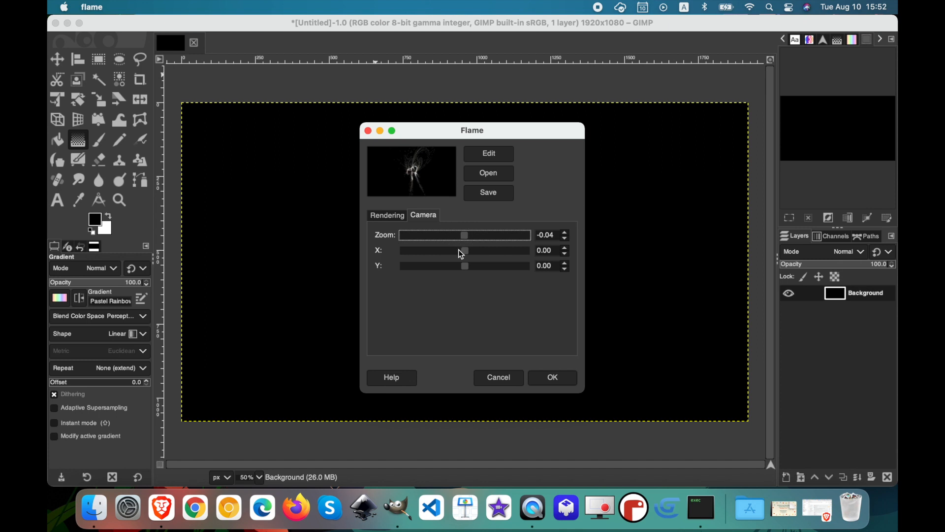
{"action": "left_click_drag", "start_coordinate": [463, 250], "coordinate": [402, 250]}
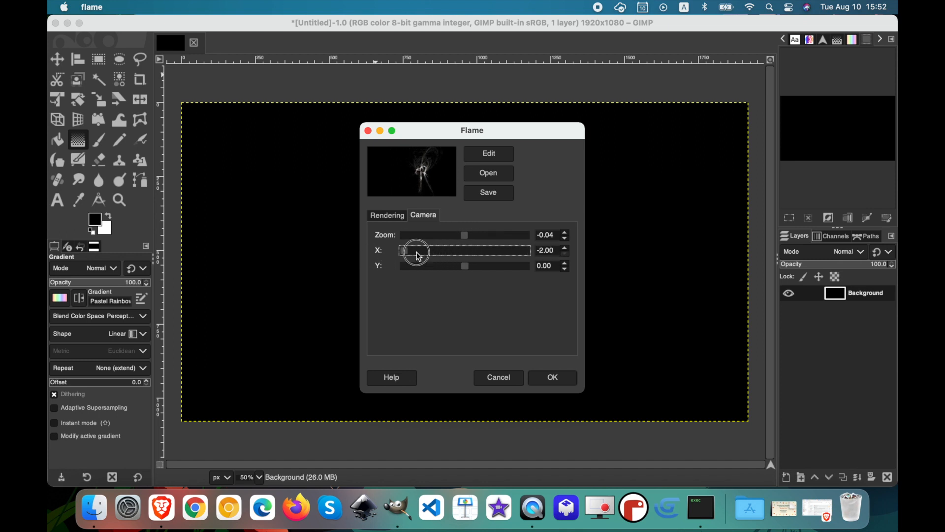
{"action": "left_click_drag", "start_coordinate": [415, 250], "coordinate": [464, 250]}
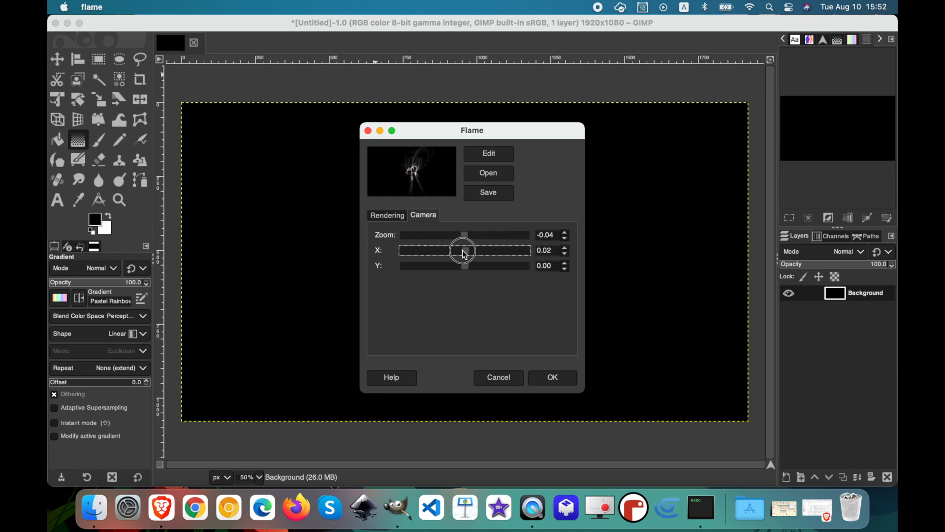
{"action": "left_click_drag", "start_coordinate": [464, 265], "coordinate": [452, 265]}
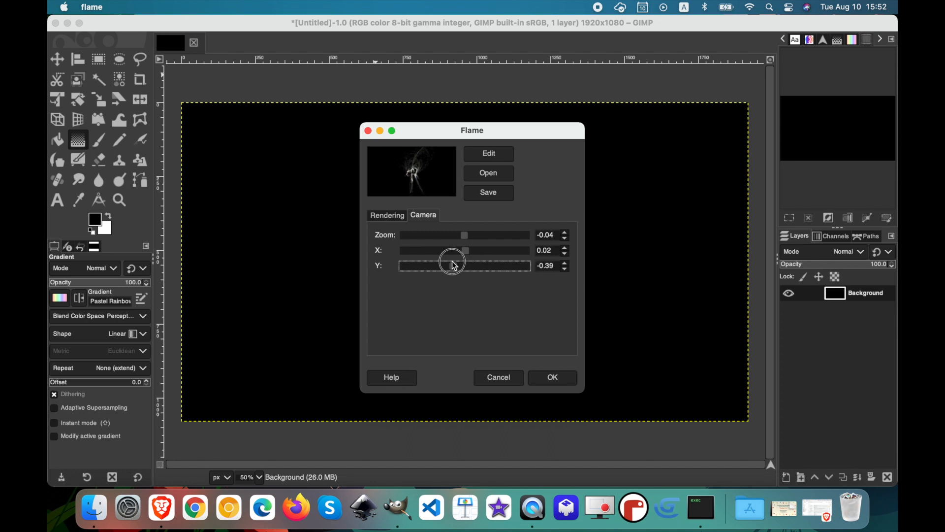
{"action": "left_click_drag", "start_coordinate": [467, 250], "coordinate": [456, 250]}
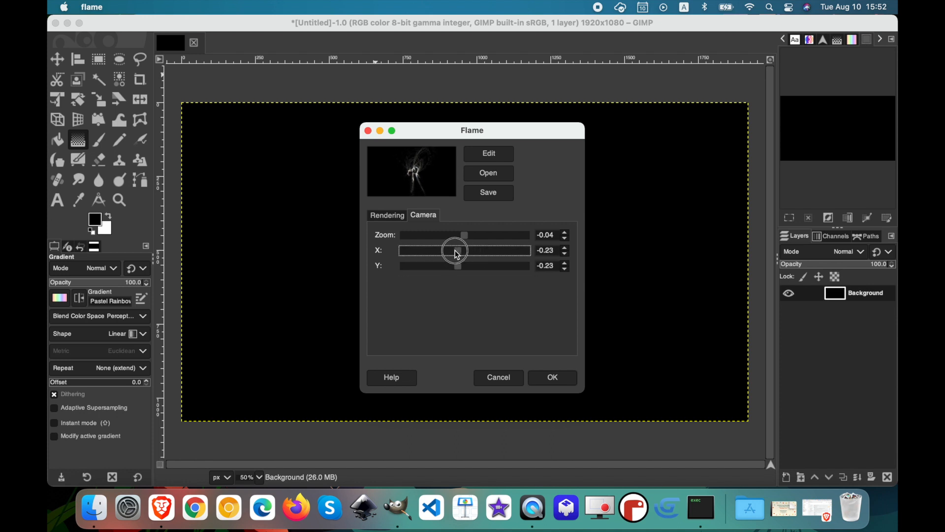
{"action": "left_click_drag", "start_coordinate": [458, 250], "coordinate": [400, 250]}
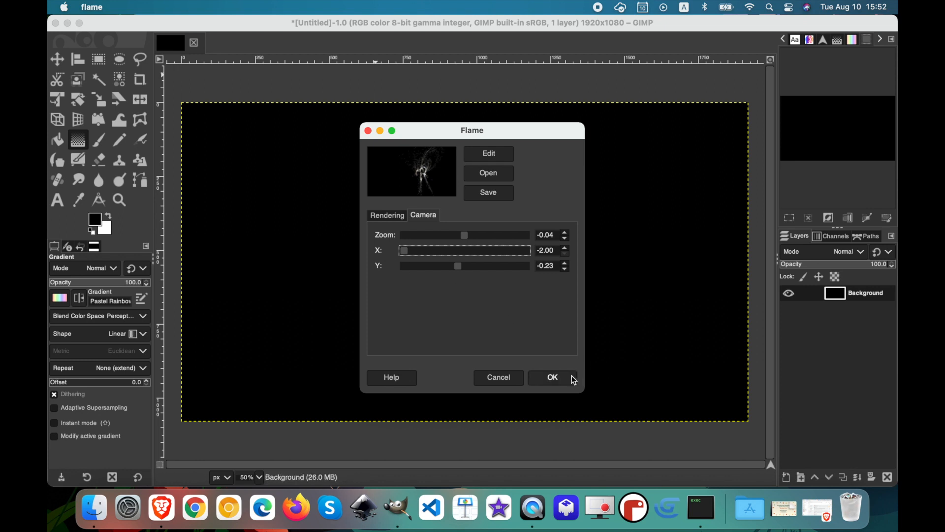
Render the wispy white flame fractal onto the black canvas
{"action": "left_click", "coordinate": [552, 378]}
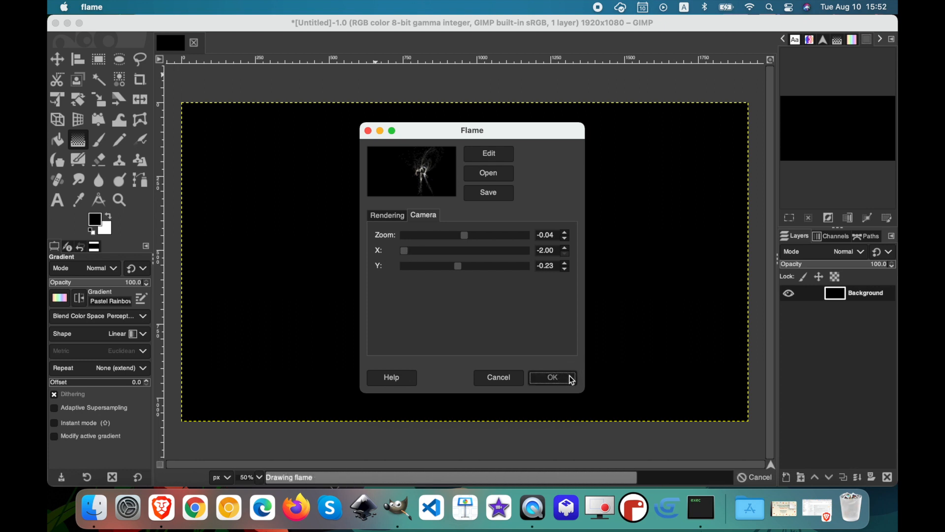
{"action": "left_click", "coordinate": [551, 377]}
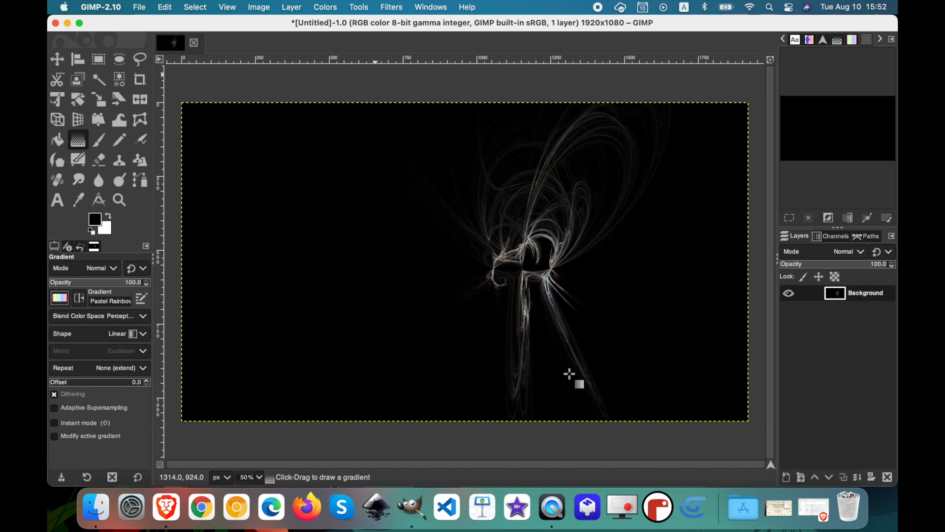
Reopen the Flame filter settings and dismiss them without rendering
{"action": "left_click", "coordinate": [391, 7]}
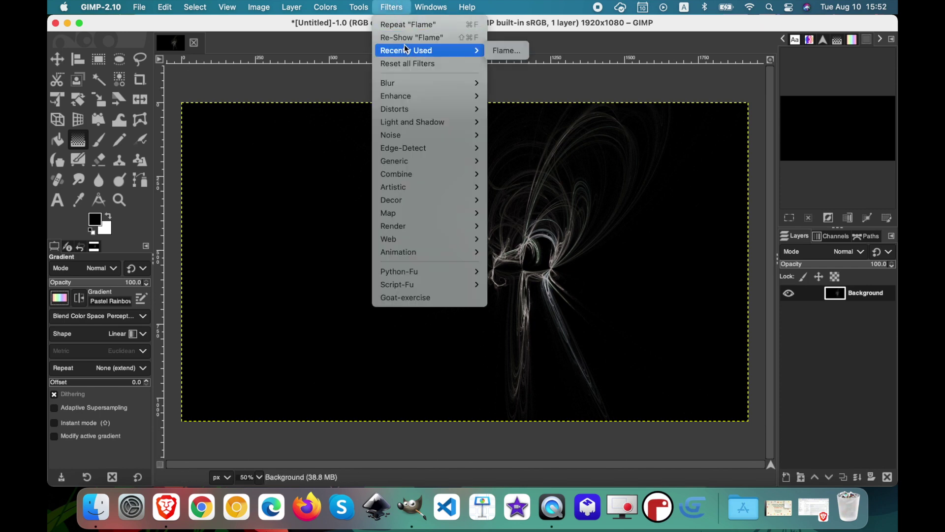
{"action": "left_click", "coordinate": [386, 190]}
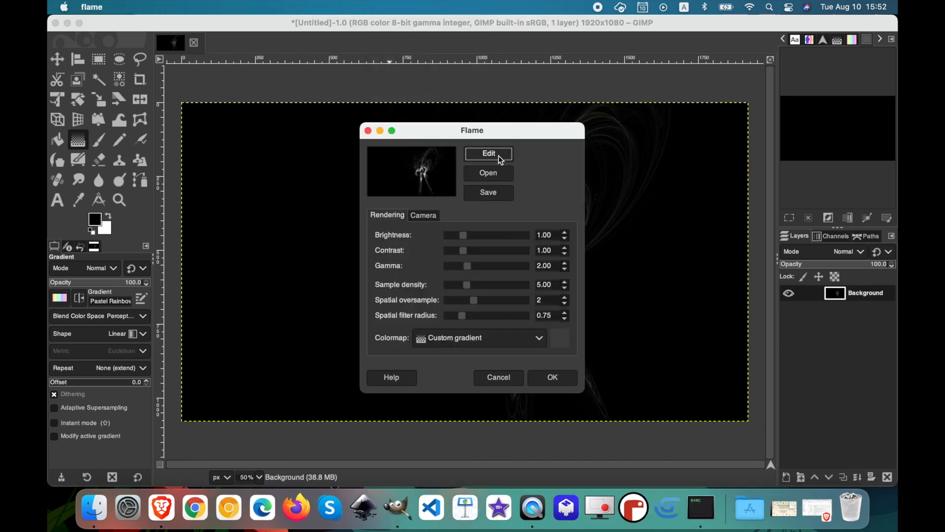
{"action": "left_click", "coordinate": [552, 378]}
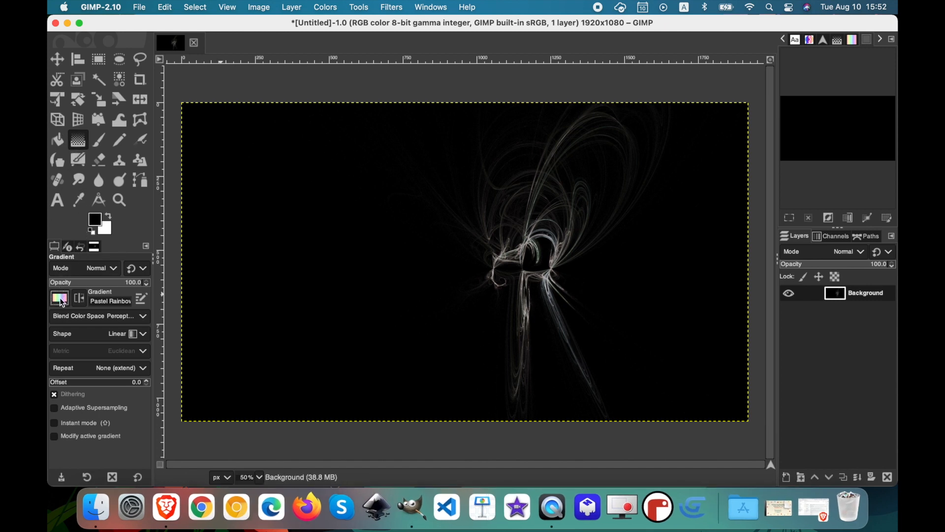
Make Purples the active gradient instead of Pastel Rainbow
{"action": "left_click", "coordinate": [59, 299]}
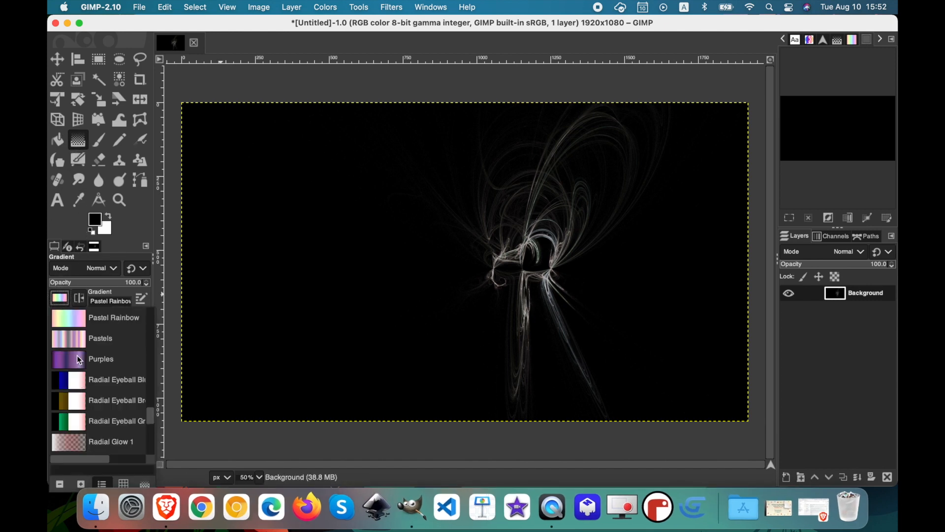
{"action": "left_click", "coordinate": [391, 7]}
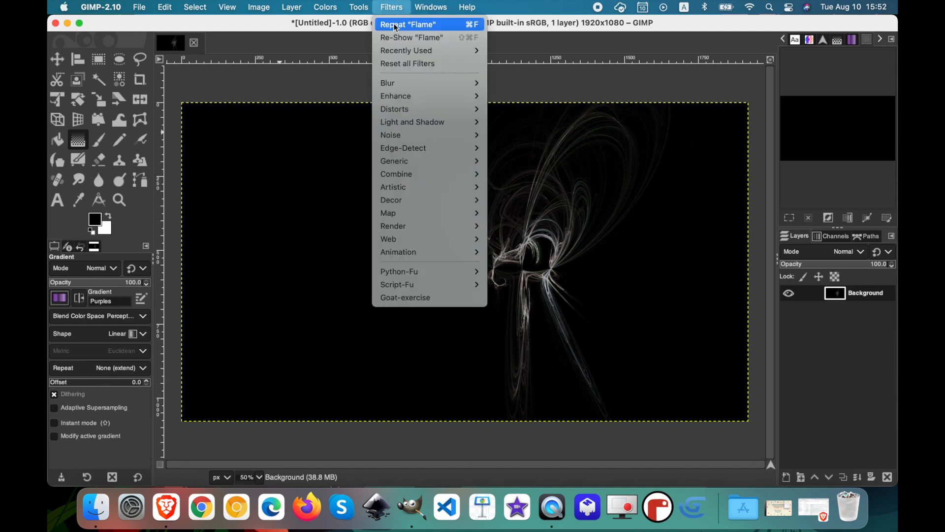
Reopen the Flame dialog and set its variation to Fisheye, giving a small purple swirl preview
{"action": "left_click", "coordinate": [406, 38]}
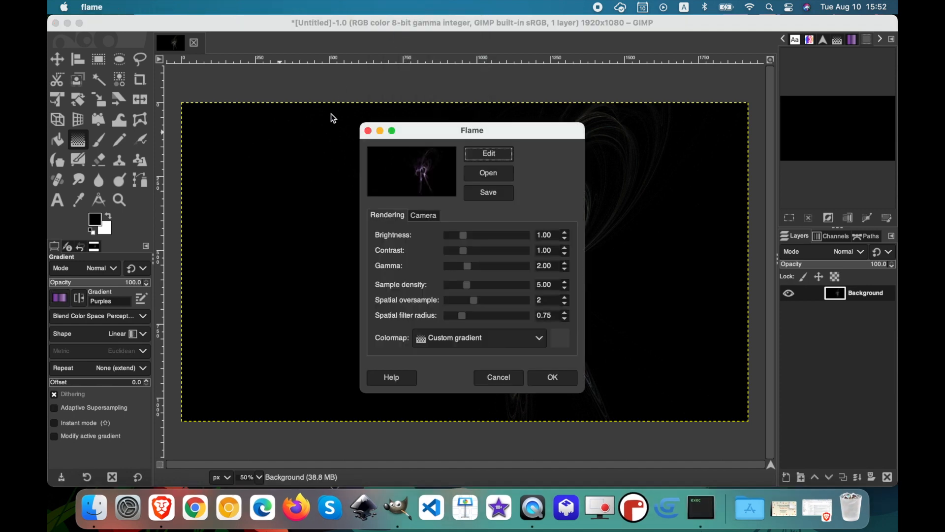
{"action": "left_click", "coordinate": [488, 154]}
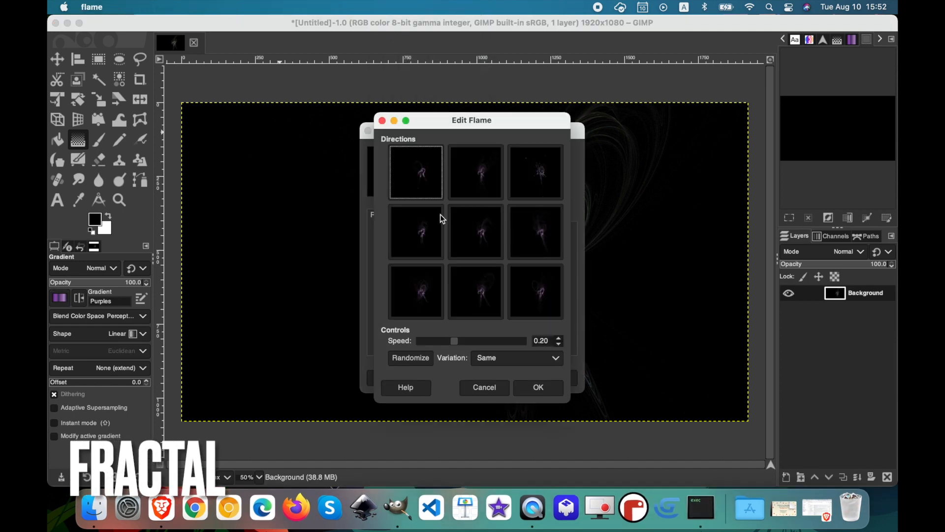
{"action": "left_click", "coordinate": [516, 358]}
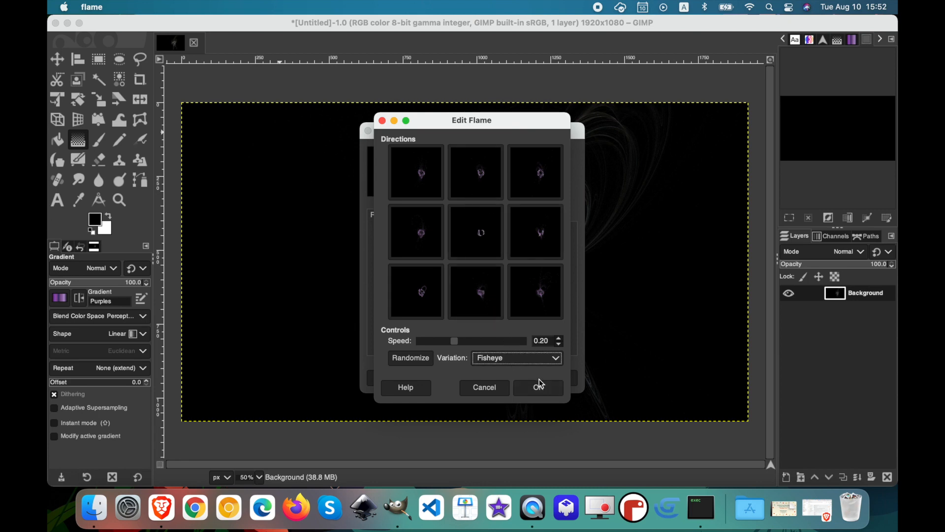
{"action": "mouse_move", "coordinate": [409, 305]}
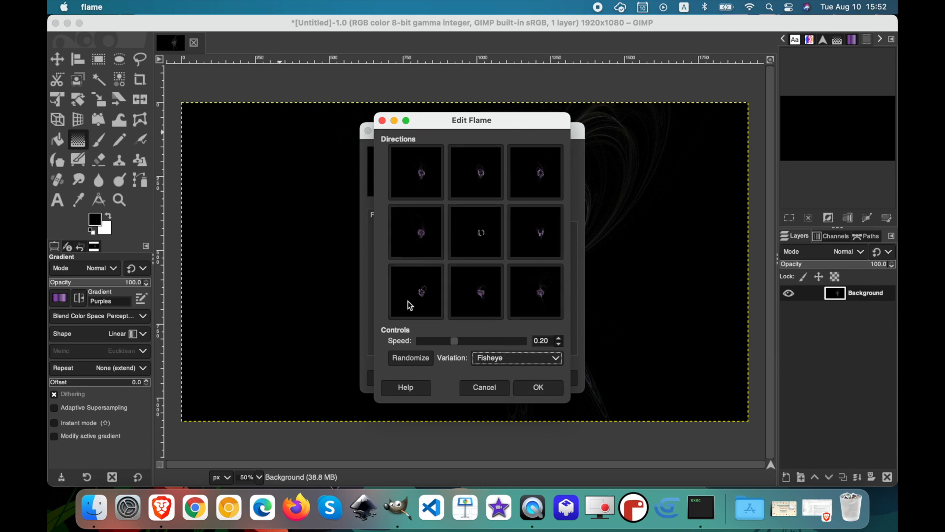
{"action": "left_click", "coordinate": [516, 358]}
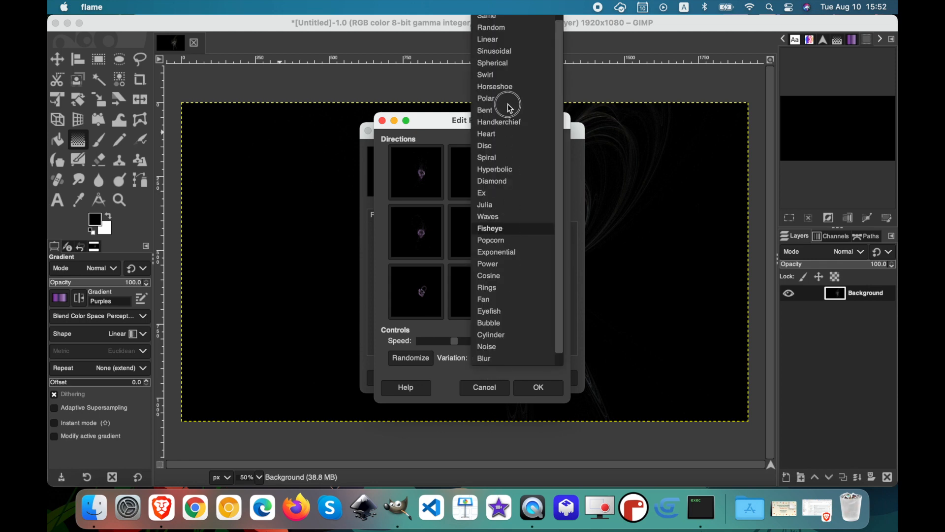
{"action": "left_click", "coordinate": [485, 145]}
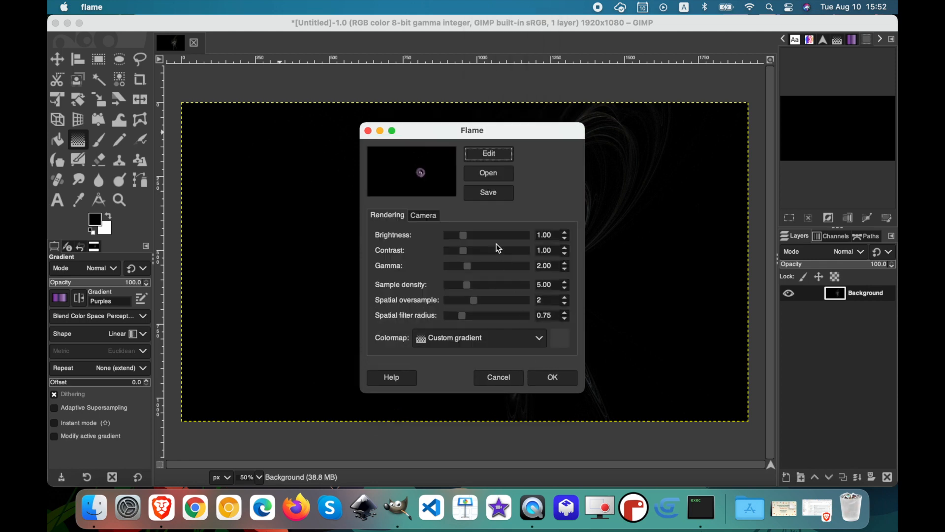
Set the flame camera zoom to 1.71 and X to -0.19 to enlarge and centre the spiral
{"action": "left_click", "coordinate": [423, 215]}
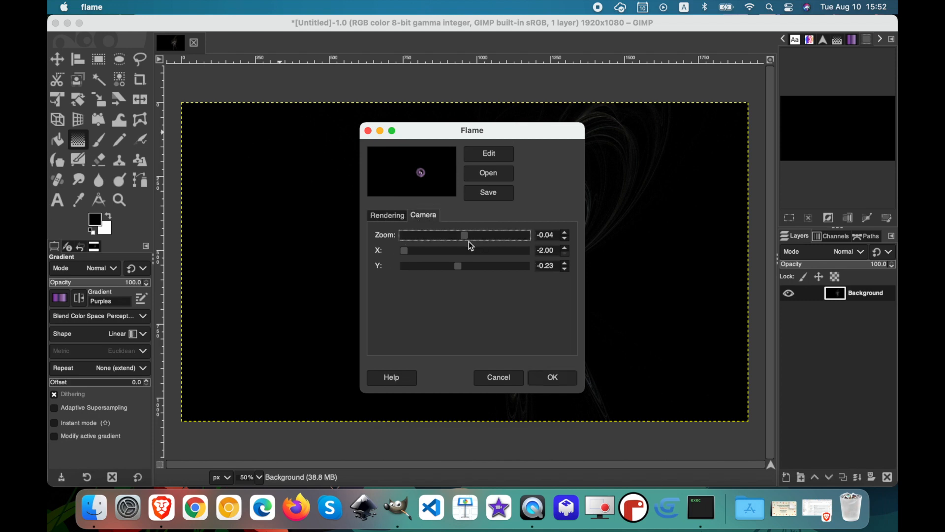
{"action": "left_click_drag", "start_coordinate": [463, 234], "coordinate": [497, 234]}
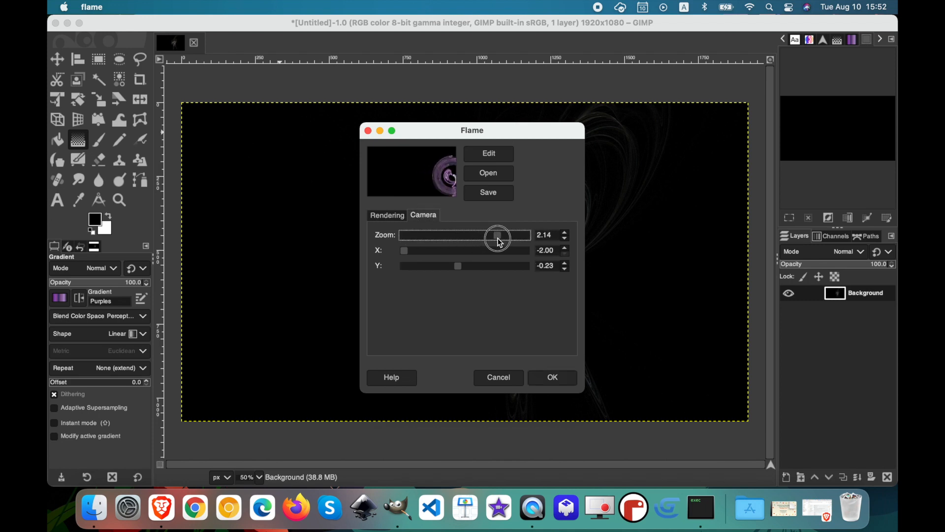
{"action": "left_click_drag", "start_coordinate": [403, 250], "coordinate": [440, 250]}
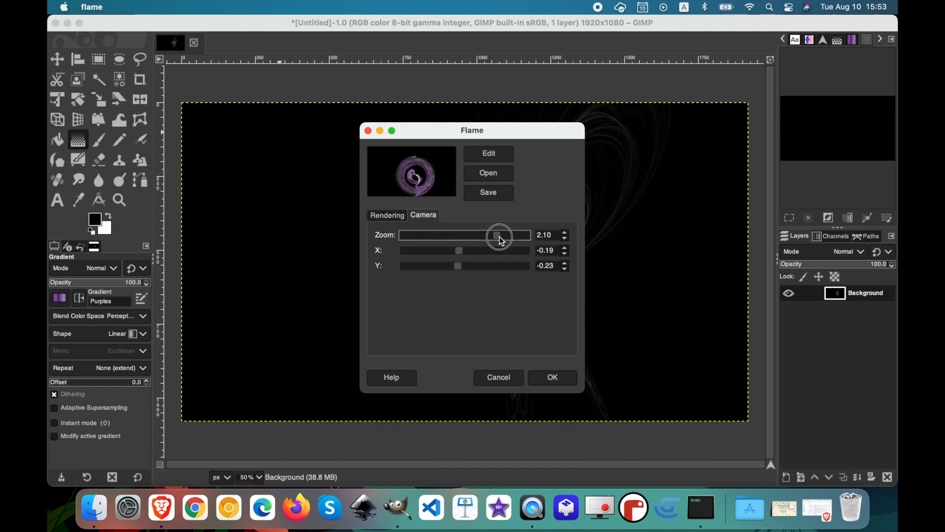
{"action": "left_click_drag", "start_coordinate": [499, 235], "coordinate": [490, 234]}
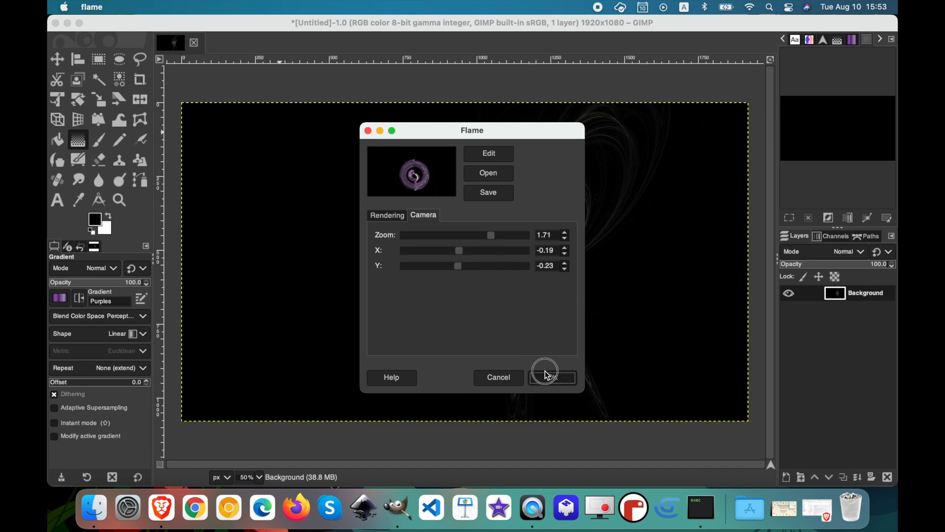
Render the large purple fisheye spiral over the earlier white flame
{"action": "left_click", "coordinate": [552, 377]}
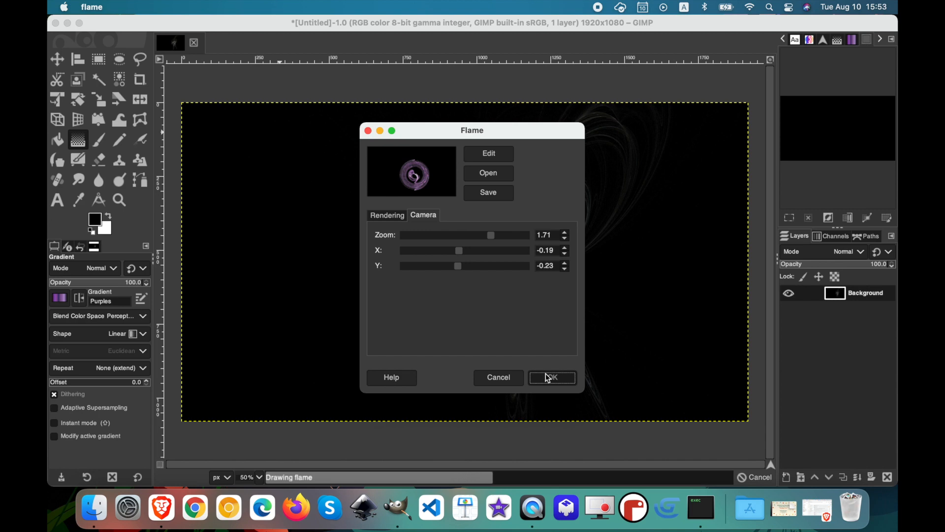
{"action": "left_click", "coordinate": [552, 378]}
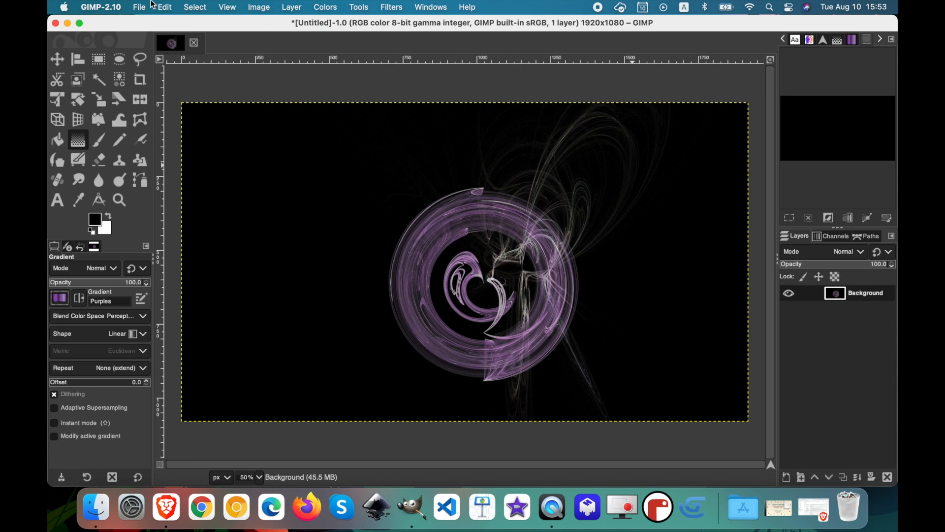
Create a second 1920×1080 image and repeat the Flame render so the purple spiral appears alone
{"action": "left_click", "coordinate": [140, 7]}
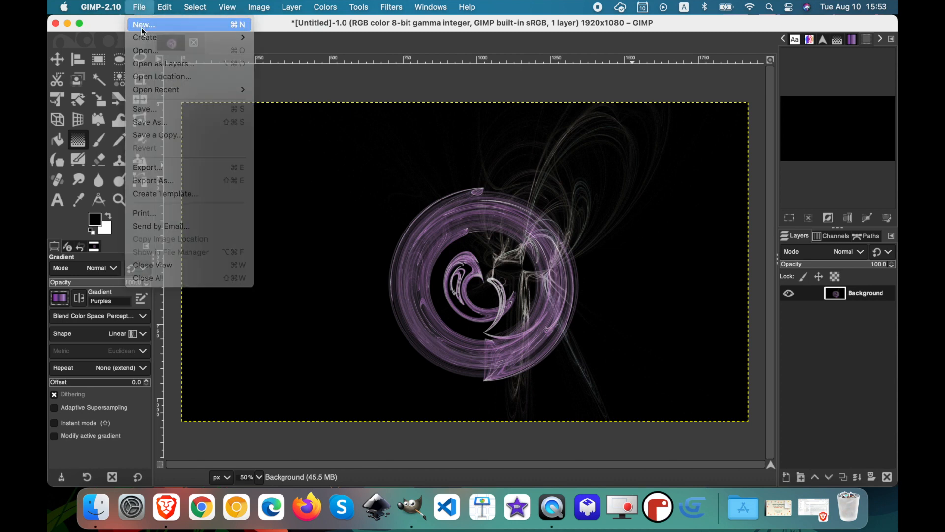
{"action": "left_click", "coordinate": [144, 25]}
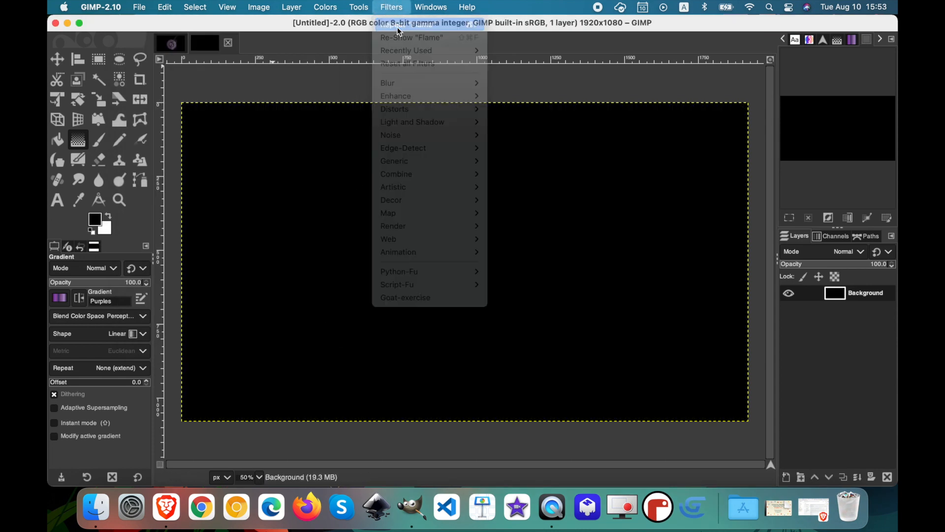
{"action": "left_click", "coordinate": [410, 37]}
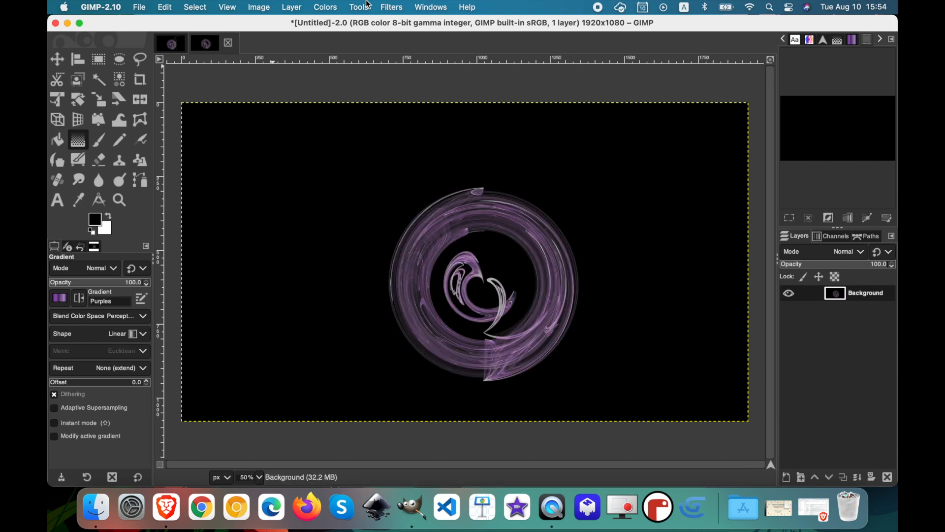
{"action": "mouse_move", "coordinate": [188, 126]}
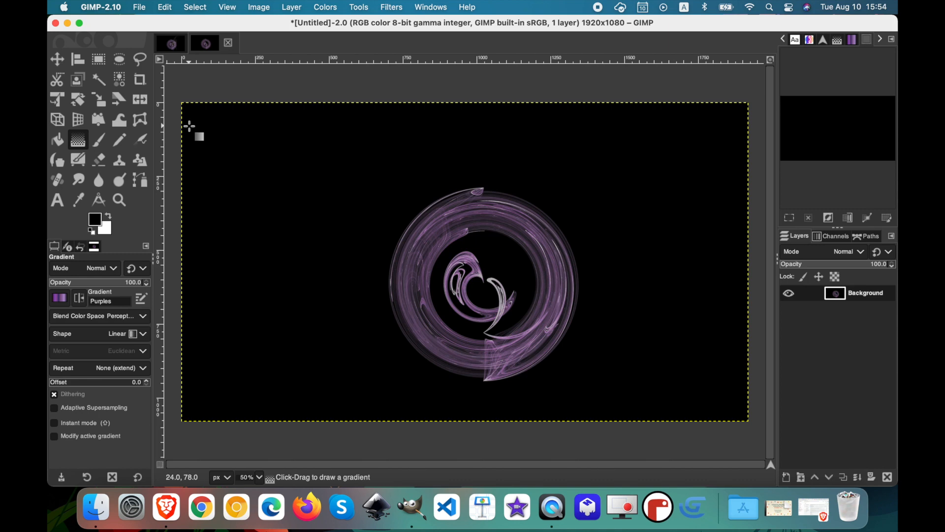
{"action": "mouse_move", "coordinate": [167, 132]}
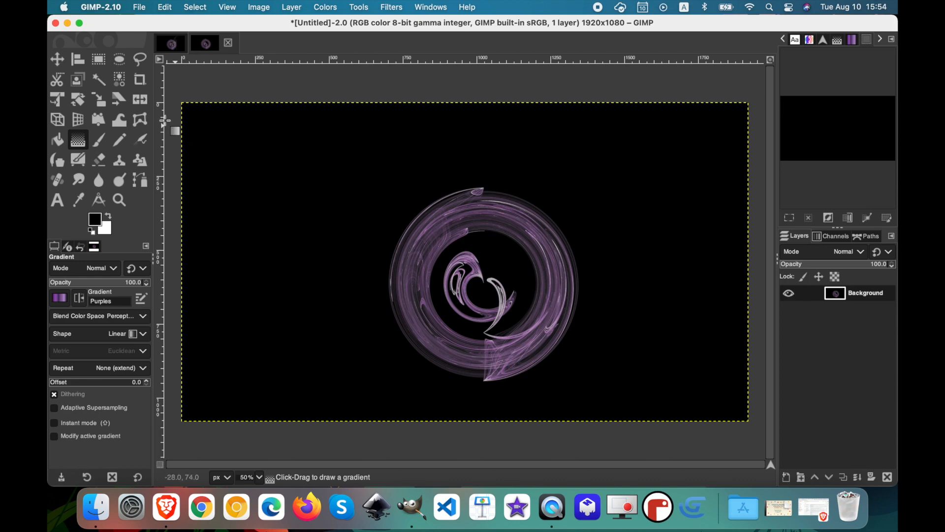